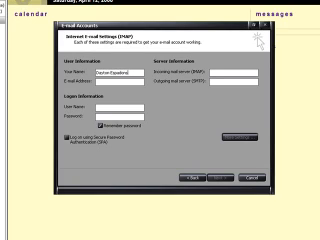
pyautogui.write('m')
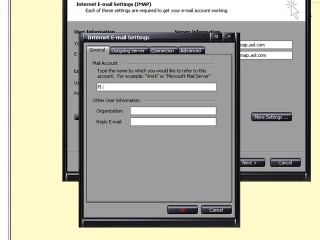
pyautogui.write('Your Handl')
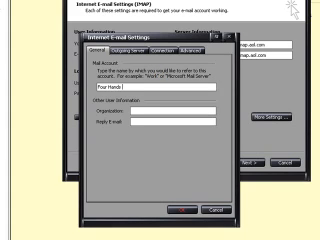
pyautogui.write('Productions')
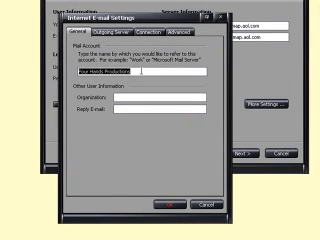
pyautogui.write('Four Hands Productions')
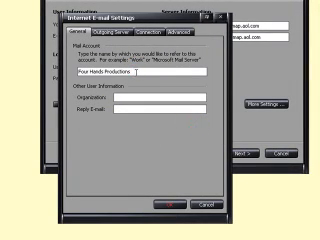